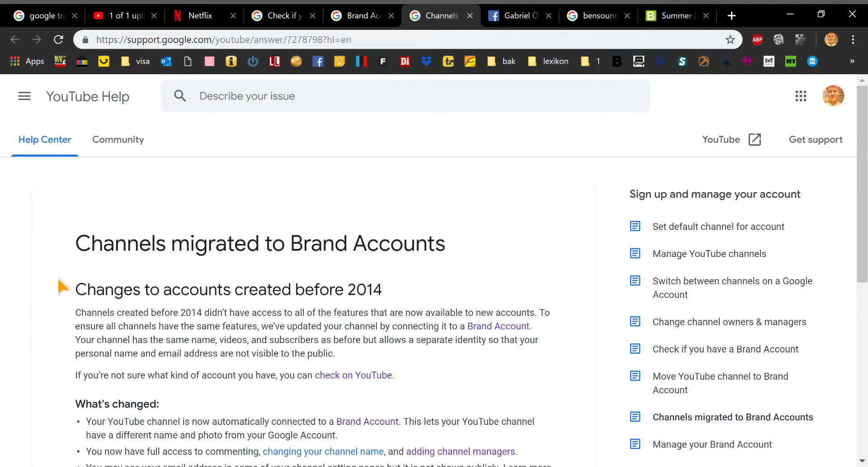
{"action": "mouse_move", "coordinate": [514, 289]}
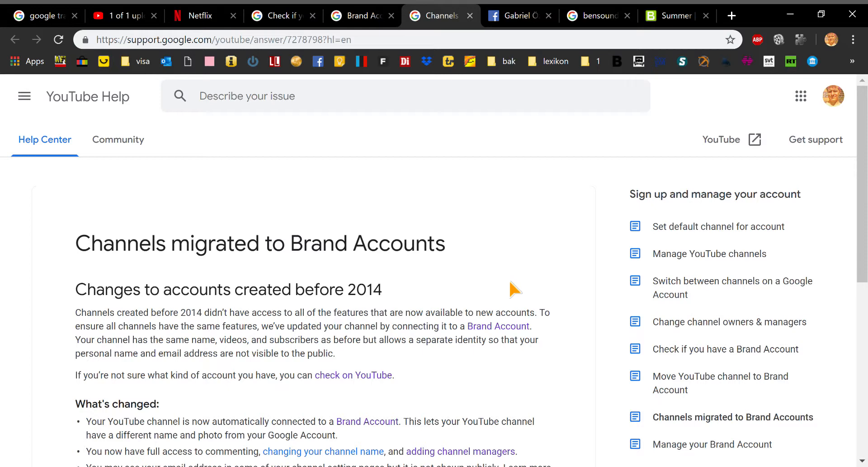
{"action": "mouse_move", "coordinate": [332, 58]}
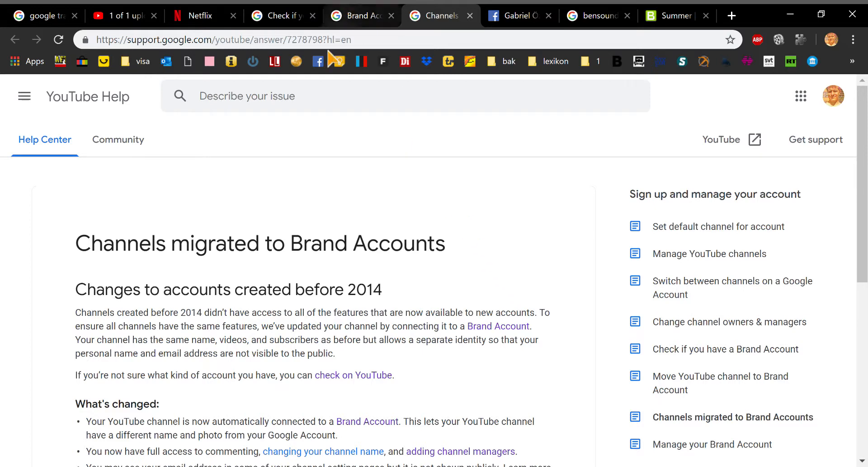
{"action": "mouse_move", "coordinate": [41, 310]}
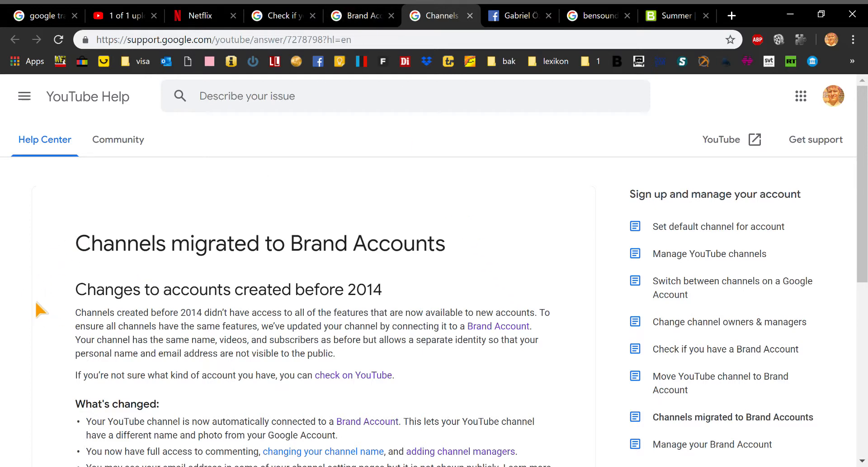
{"action": "mouse_move", "coordinate": [32, 312]}
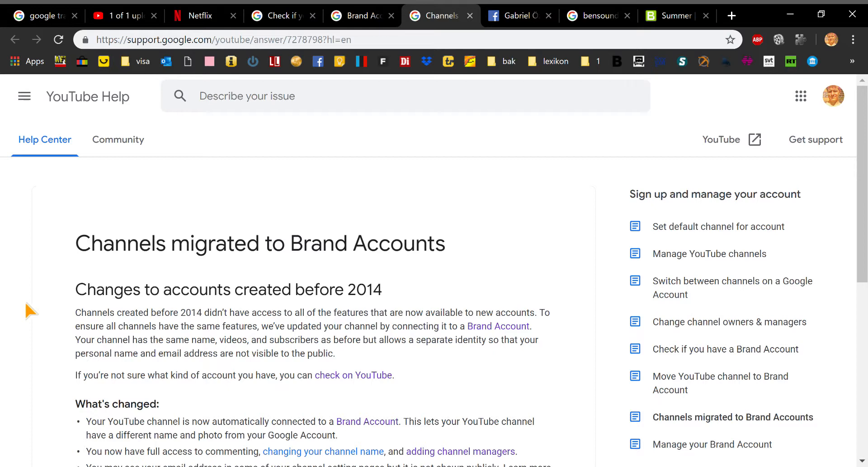
{"action": "mouse_move", "coordinate": [38, 316]}
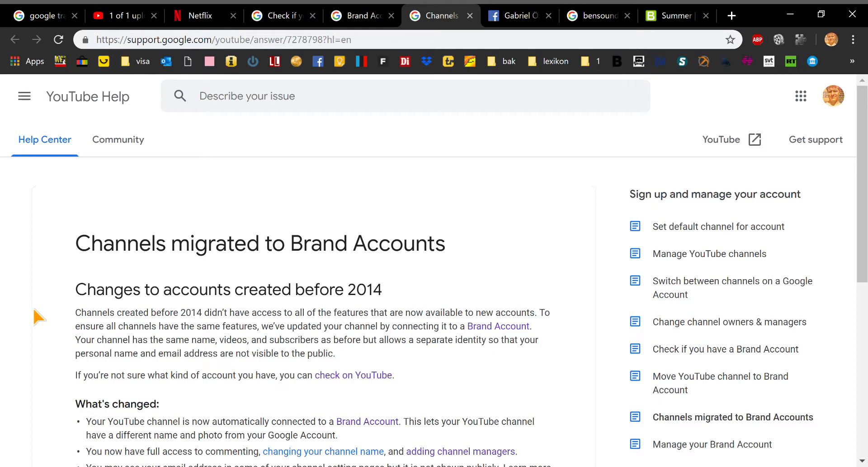
{"action": "mouse_move", "coordinate": [372, 329]}
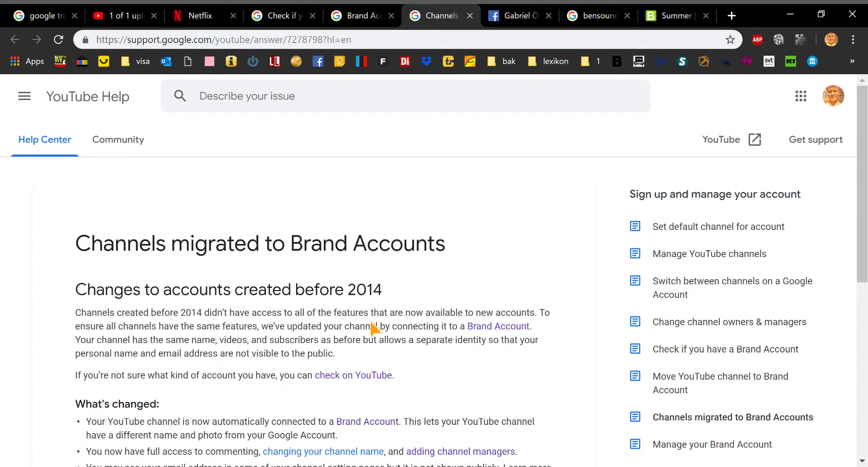
{"action": "mouse_move", "coordinate": [548, 322]}
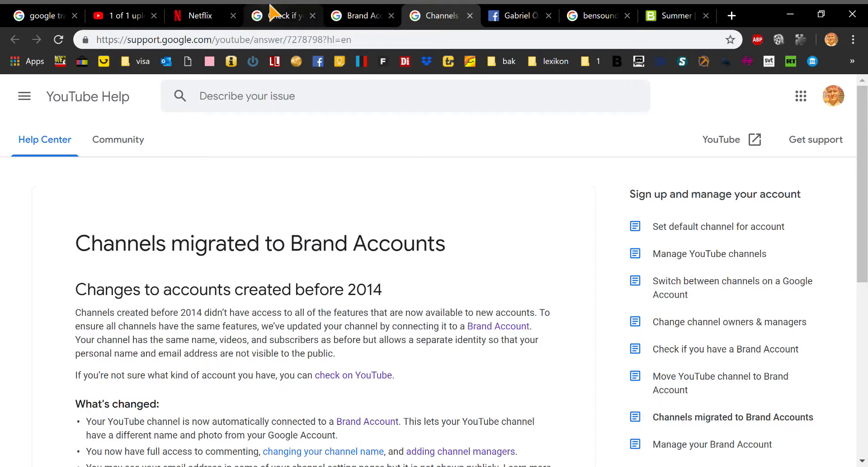
- Switch to the YouTube upload tab and browse the account menu's channel list
{"action": "left_click", "coordinate": [117, 15]}
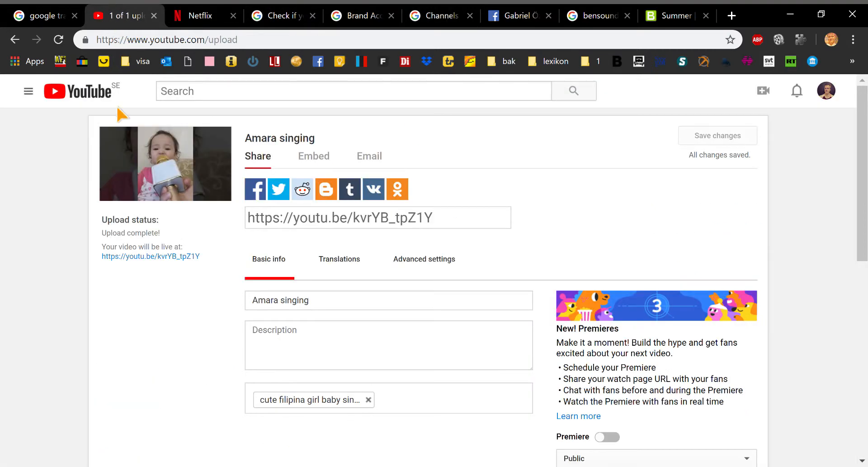
{"action": "mouse_move", "coordinate": [829, 117]}
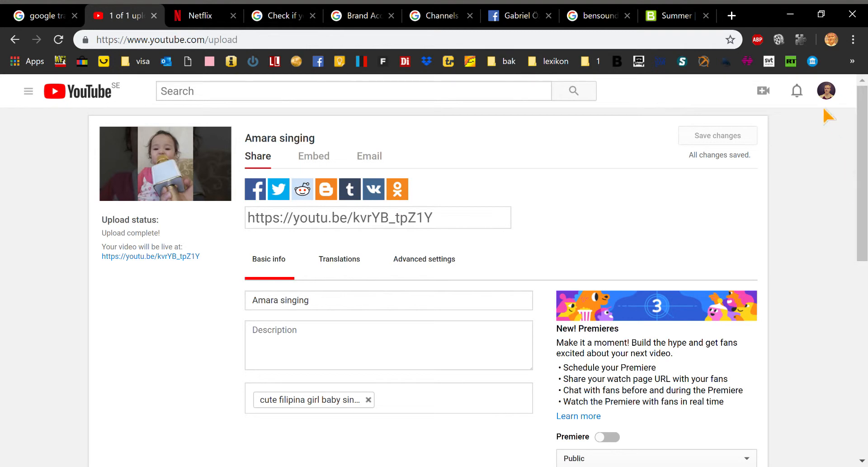
{"action": "left_click", "coordinate": [826, 91]}
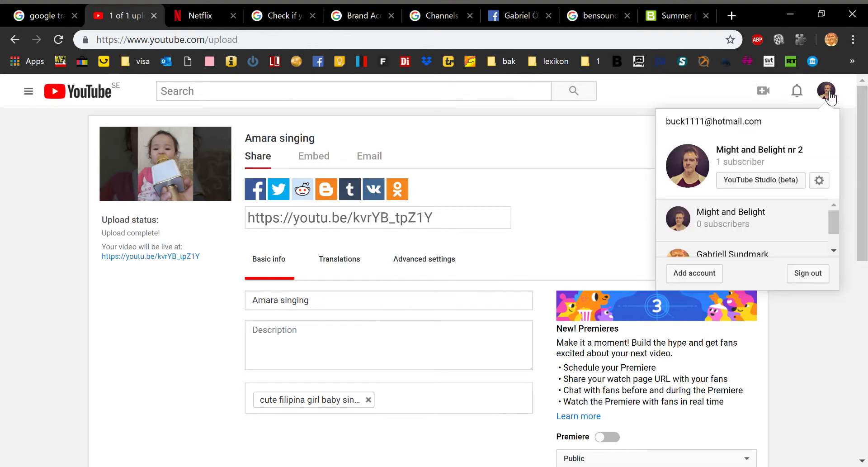
{"action": "scroll", "scroll_direction": "down", "scroll_amount": 3}
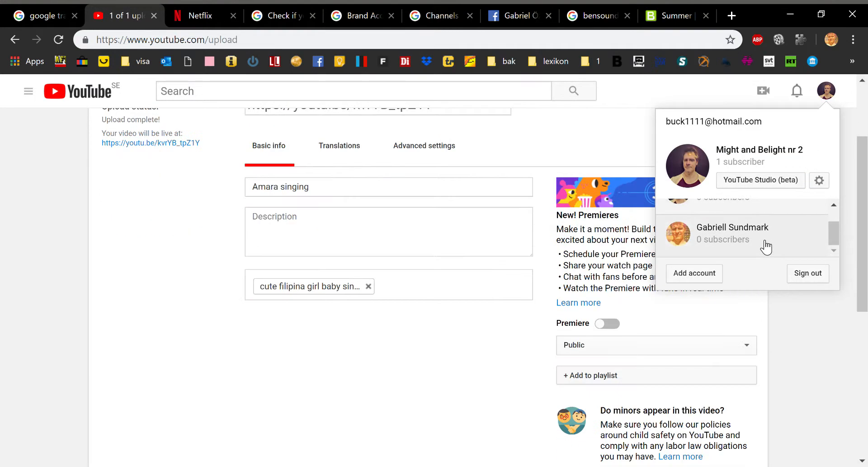
{"action": "scroll", "scroll_direction": "up", "scroll_amount": 3}
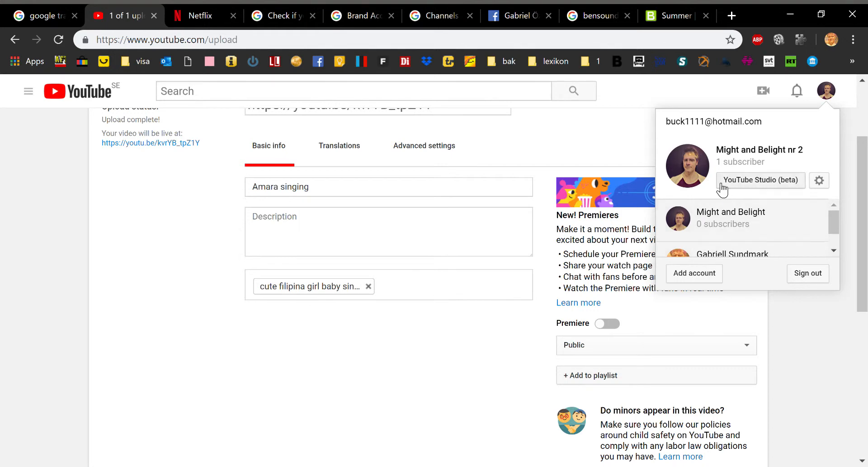
{"action": "mouse_move", "coordinate": [810, 154]}
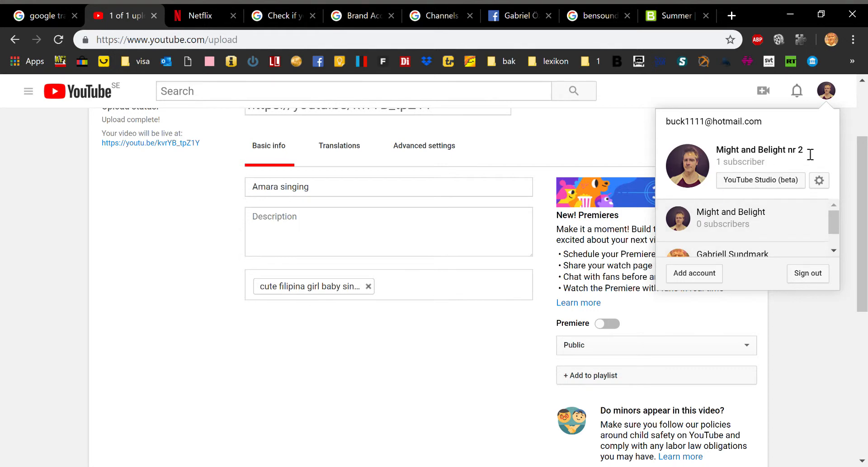
{"action": "mouse_move", "coordinate": [769, 217]}
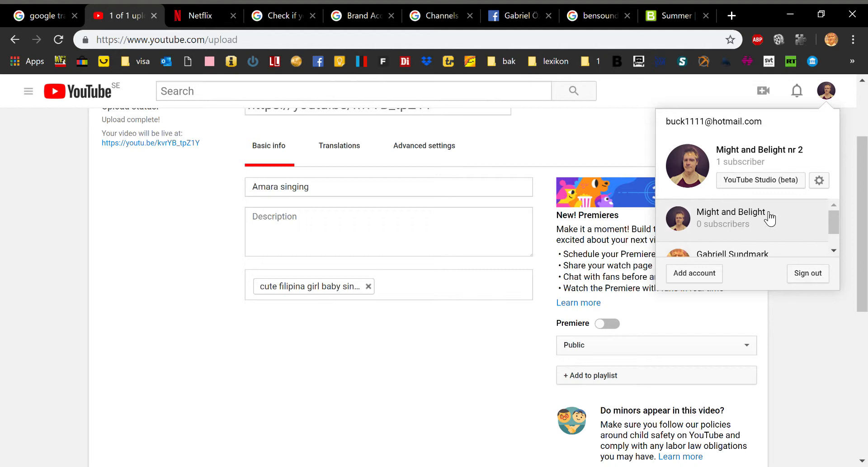
{"action": "mouse_move", "coordinate": [754, 220]}
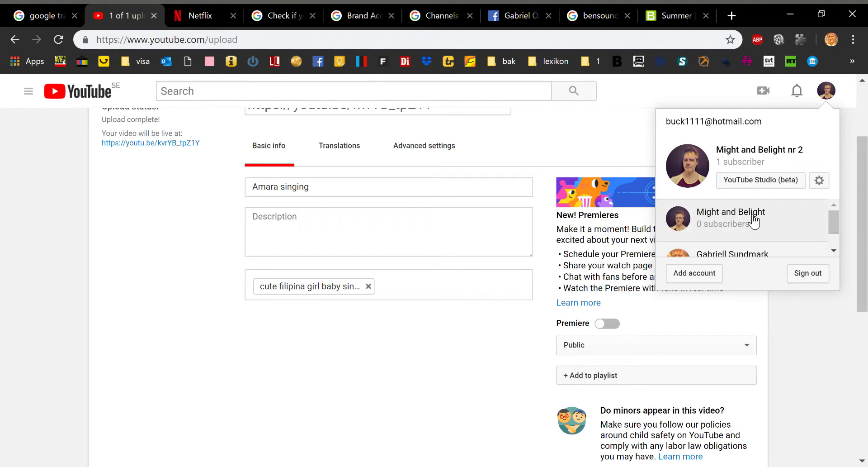
{"action": "scroll", "scroll_direction": "down", "scroll_amount": 3}
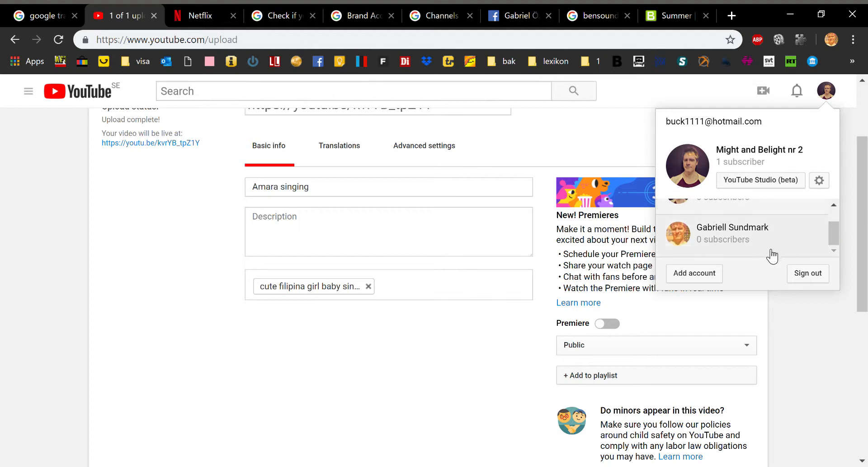
{"action": "mouse_move", "coordinate": [768, 235]}
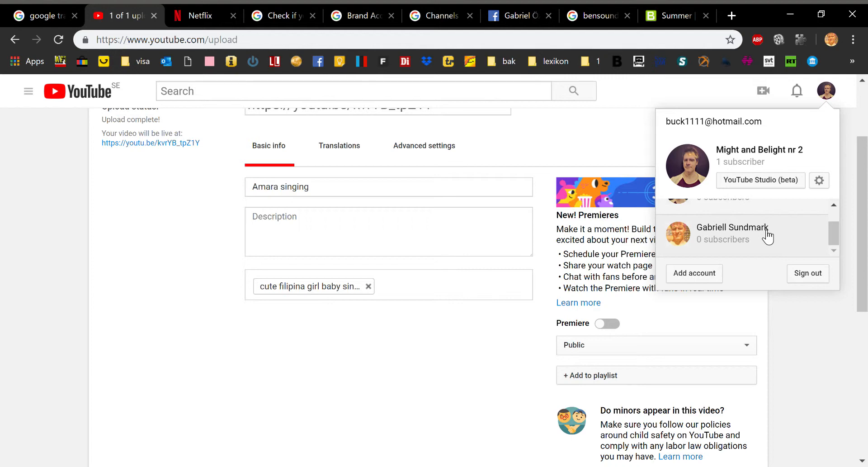
{"action": "scroll", "scroll_direction": "up", "scroll_amount": 3}
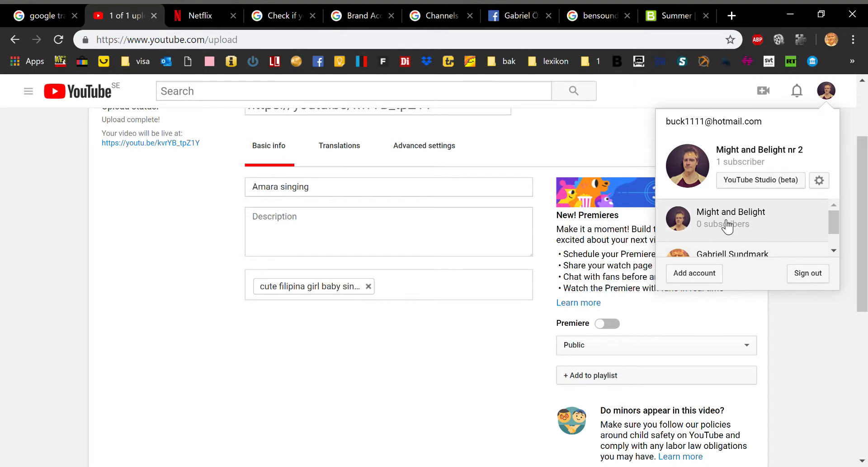
{"action": "mouse_move", "coordinate": [718, 231]}
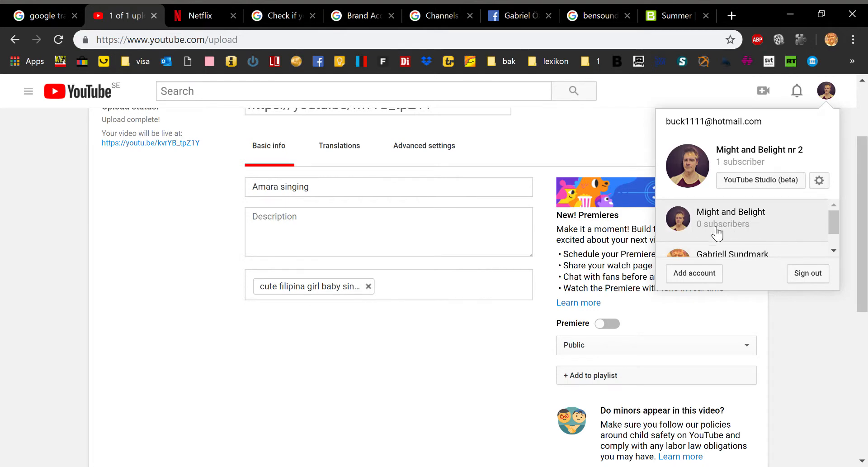
- Switch to the Might and Belight channel and go to the YouTube home page
{"action": "left_click", "coordinate": [730, 217]}
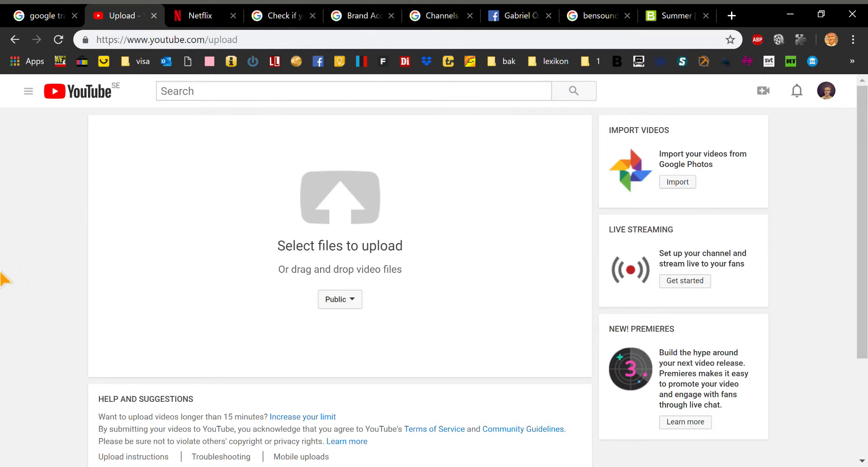
{"action": "mouse_move", "coordinate": [837, 109]}
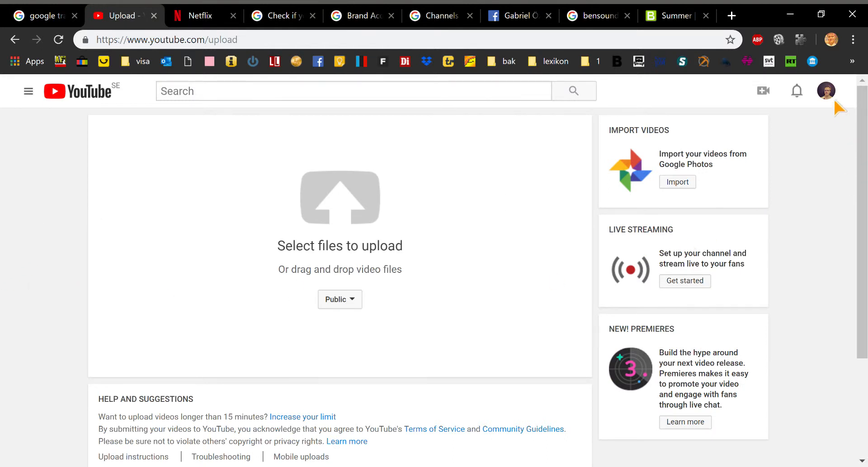
{"action": "left_click", "coordinate": [825, 90]}
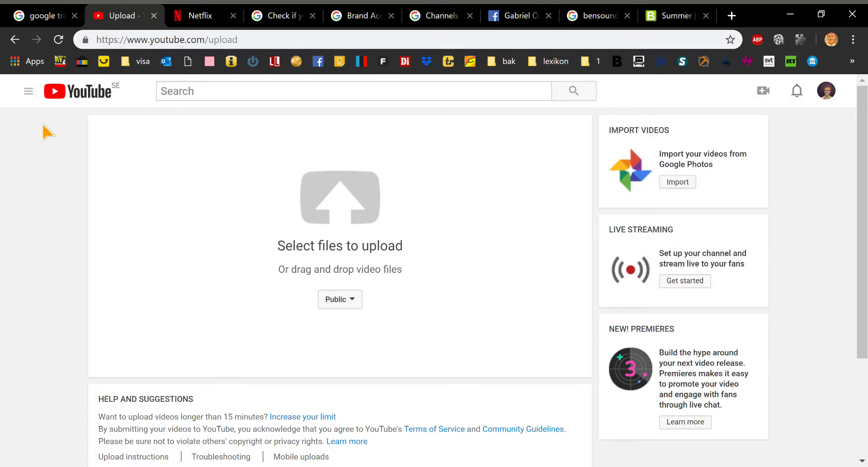
{"action": "left_click", "coordinate": [80, 92]}
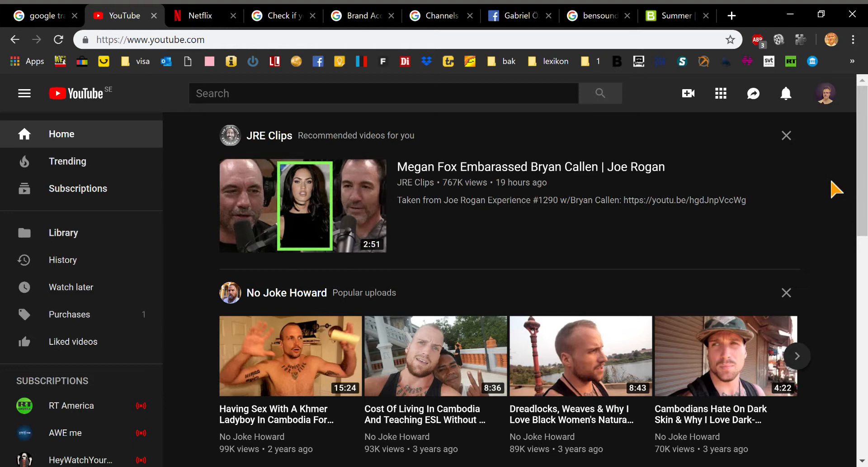
{"action": "mouse_move", "coordinate": [830, 103]}
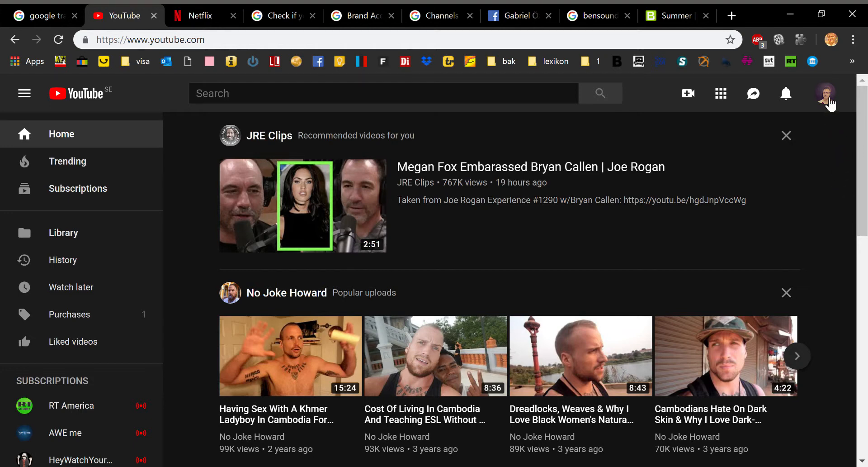
{"action": "left_click", "coordinate": [825, 94]}
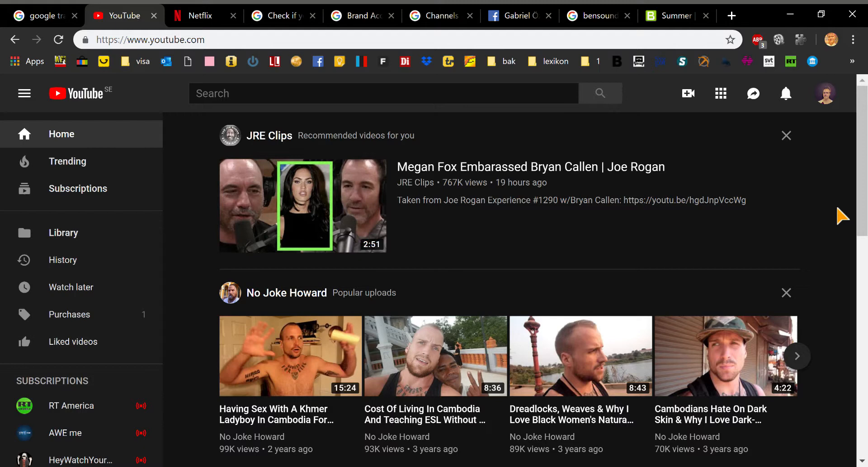
{"action": "left_click", "coordinate": [826, 93]}
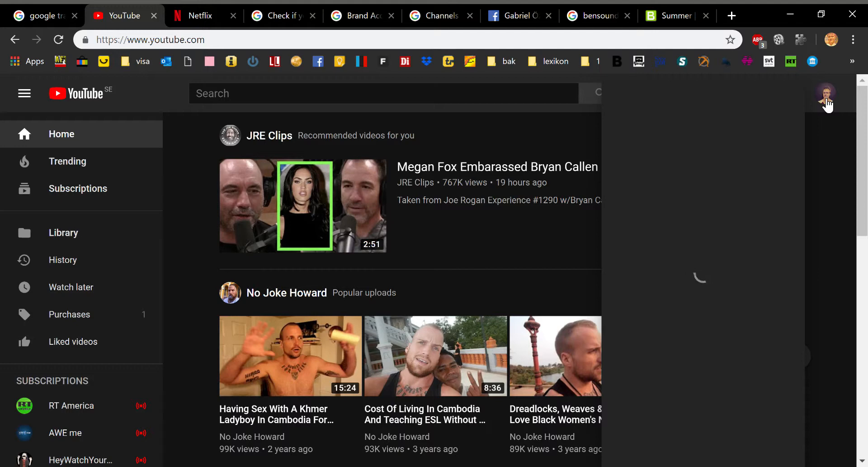
{"action": "mouse_move", "coordinate": [829, 115]}
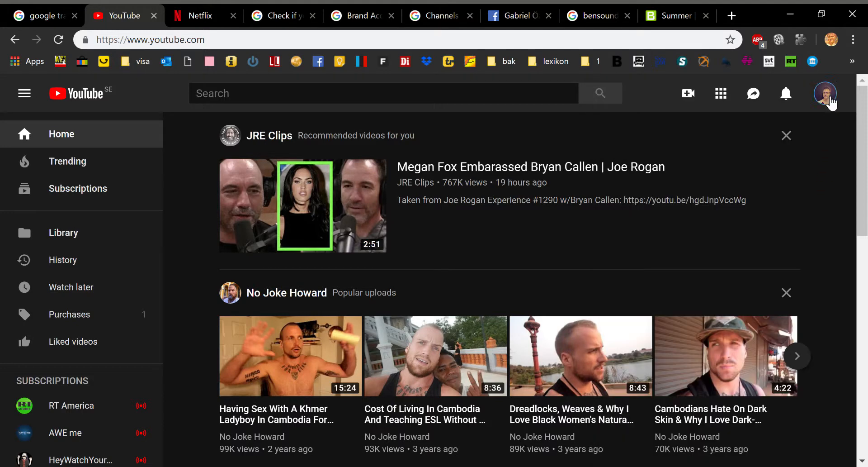
{"action": "mouse_move", "coordinate": [830, 175]}
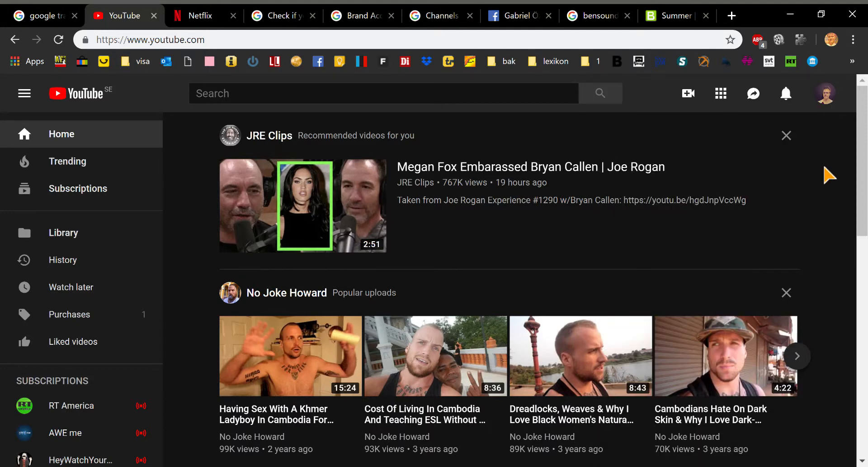
{"action": "mouse_move", "coordinate": [839, 160]}
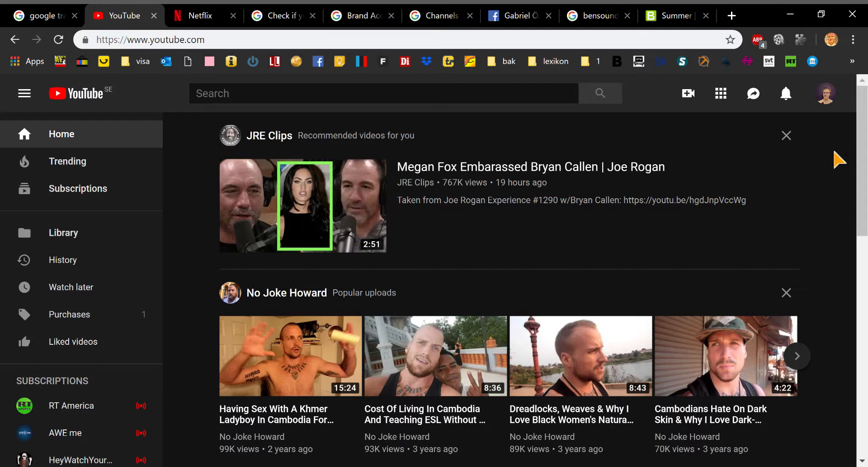
{"action": "mouse_move", "coordinate": [202, 189]}
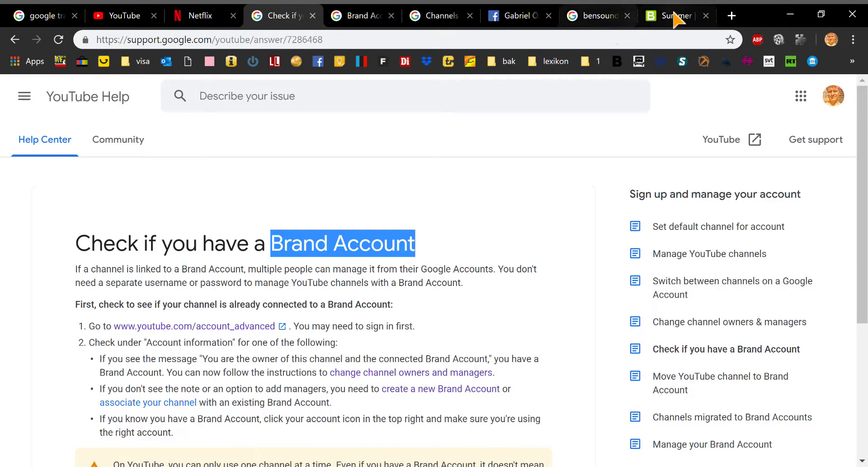
- In a new tab, search Google for 'youtube creator studio' and open YouTube Studio
{"action": "left_click", "coordinate": [730, 16]}
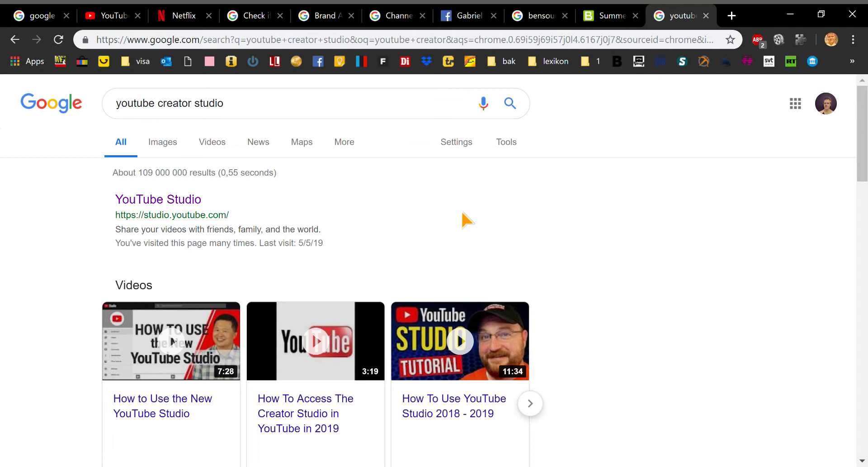
{"action": "left_click", "coordinate": [157, 199]}
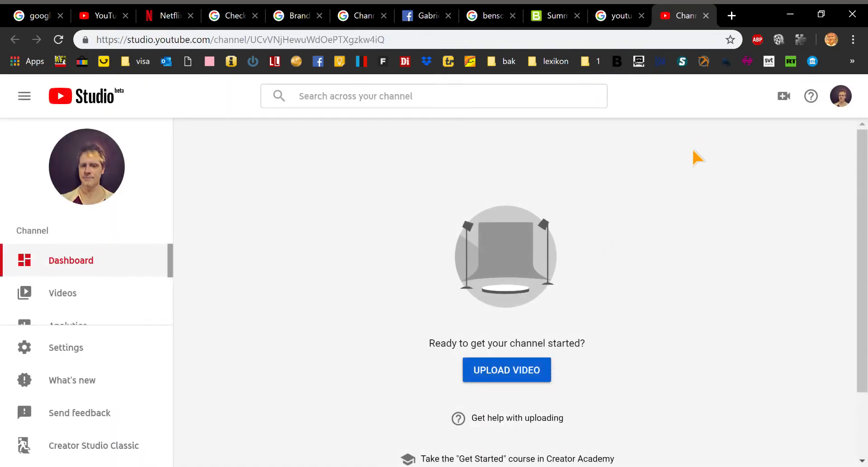
{"action": "mouse_move", "coordinate": [839, 113]}
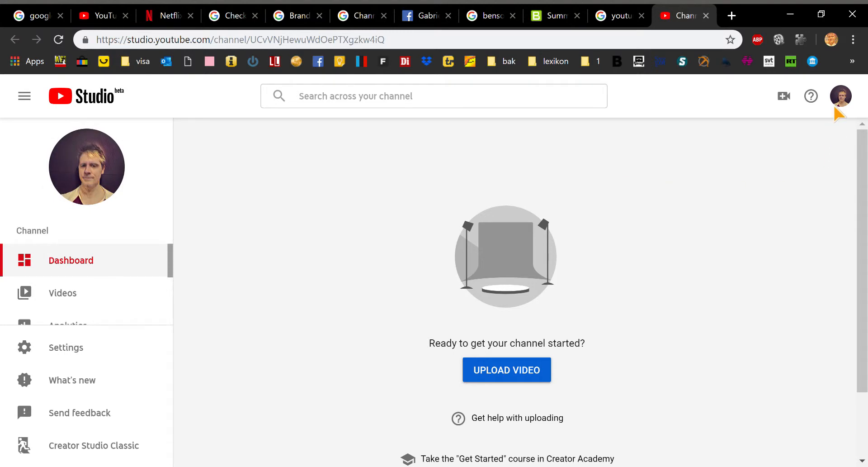
- Switch the YouTube Studio account to the Might and Belight nr 2 channel
{"action": "left_click", "coordinate": [840, 96]}
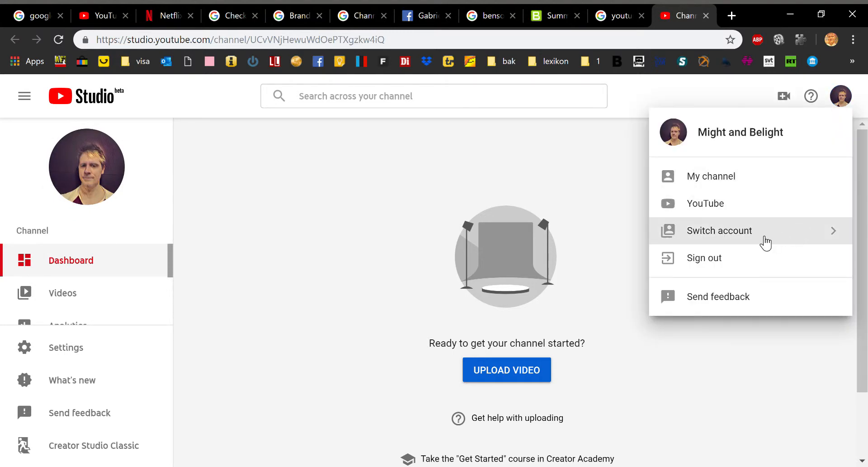
{"action": "left_click", "coordinate": [719, 230]}
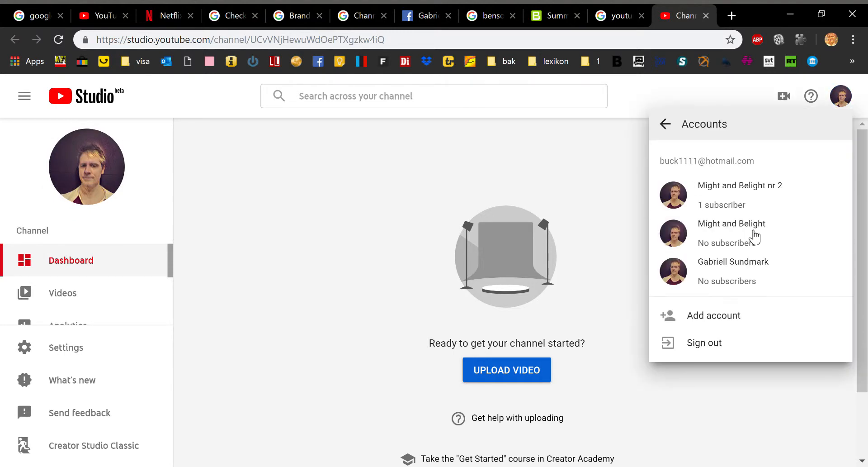
{"action": "mouse_move", "coordinate": [740, 195]}
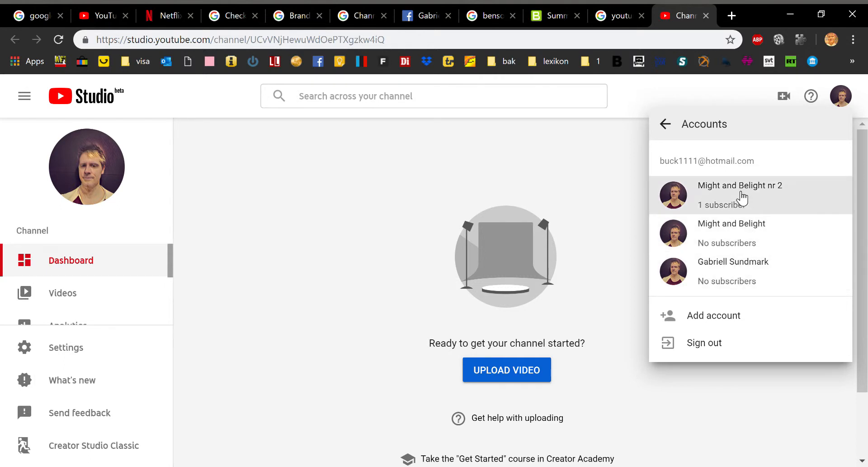
{"action": "mouse_move", "coordinate": [748, 283]}
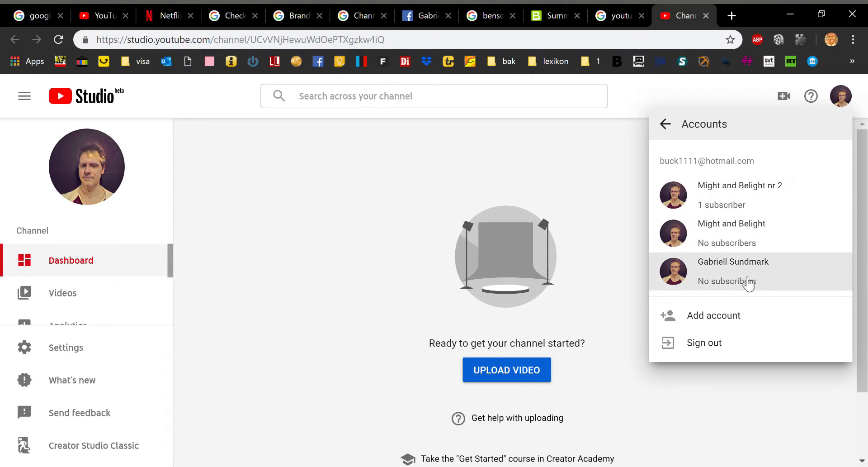
{"action": "mouse_move", "coordinate": [748, 276]}
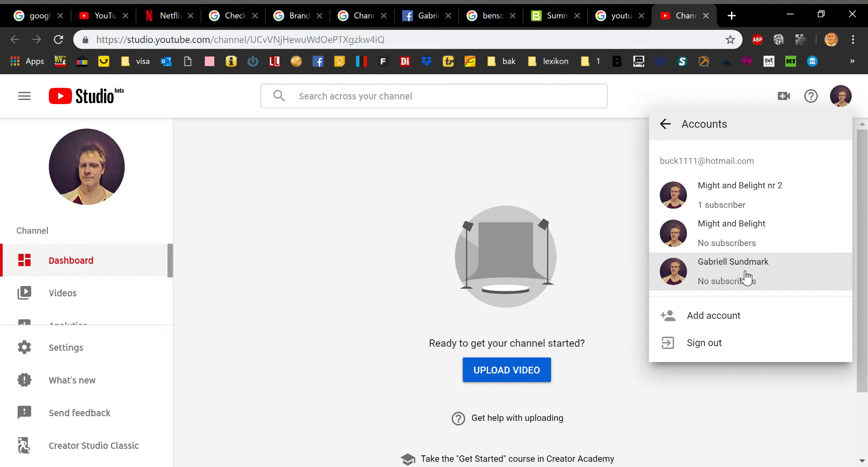
{"action": "left_click", "coordinate": [740, 195]}
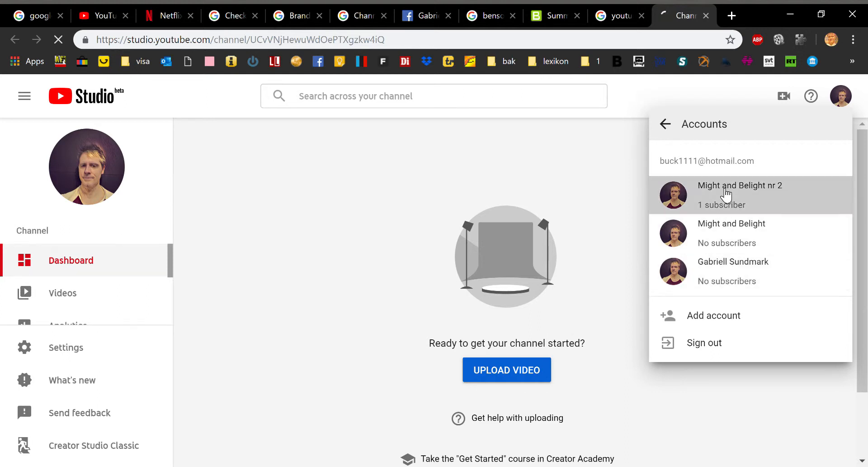
{"action": "left_click", "coordinate": [740, 195]}
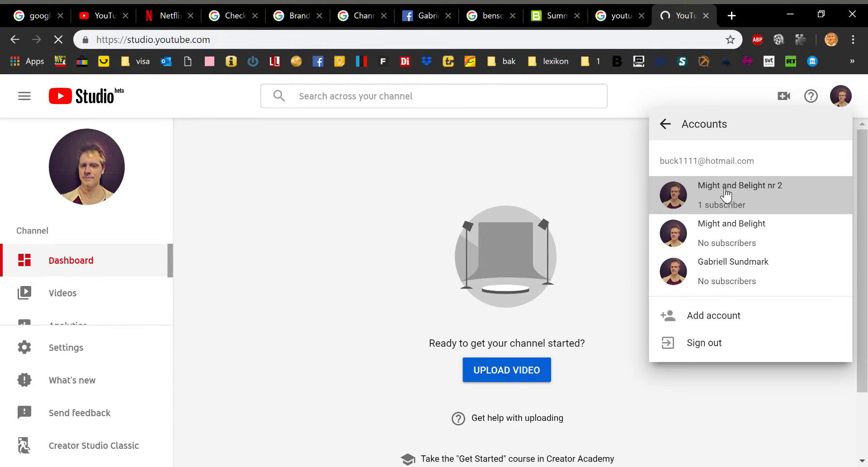
{"action": "left_click", "coordinate": [740, 195]}
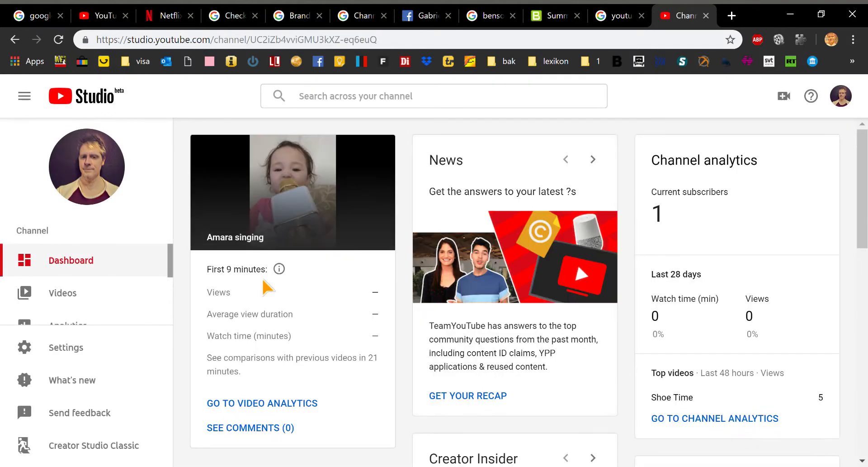
{"action": "mouse_move", "coordinate": [840, 96]}
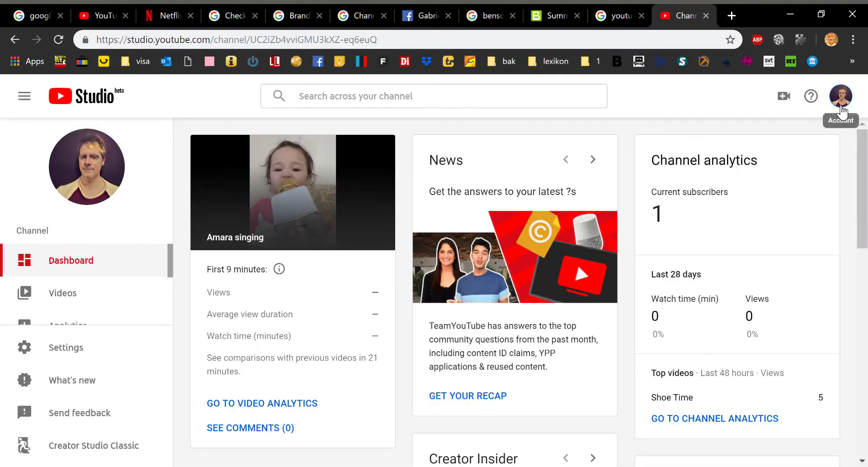
{"action": "mouse_move", "coordinate": [805, 158]}
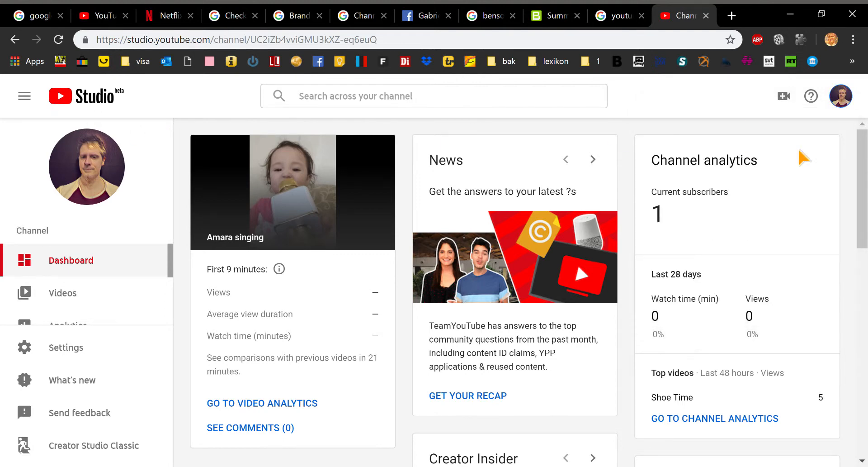
- Leave YouTube Studio and return to the YouTube home page tab
{"action": "left_click", "coordinate": [840, 95]}
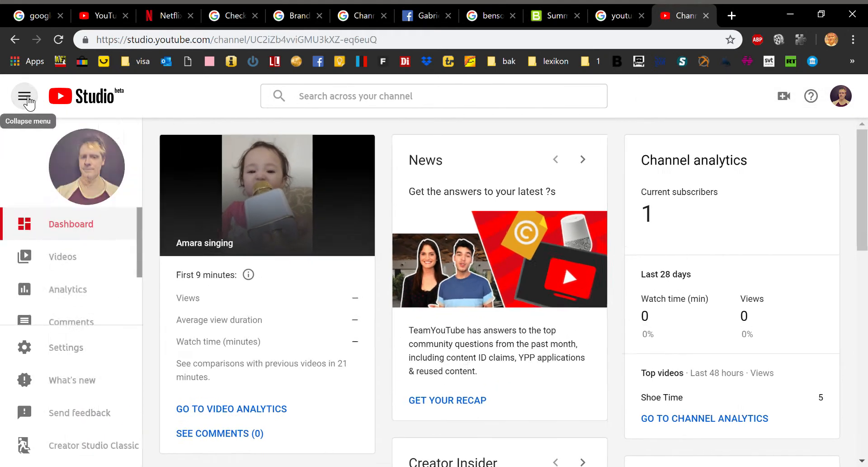
{"action": "left_click", "coordinate": [99, 16]}
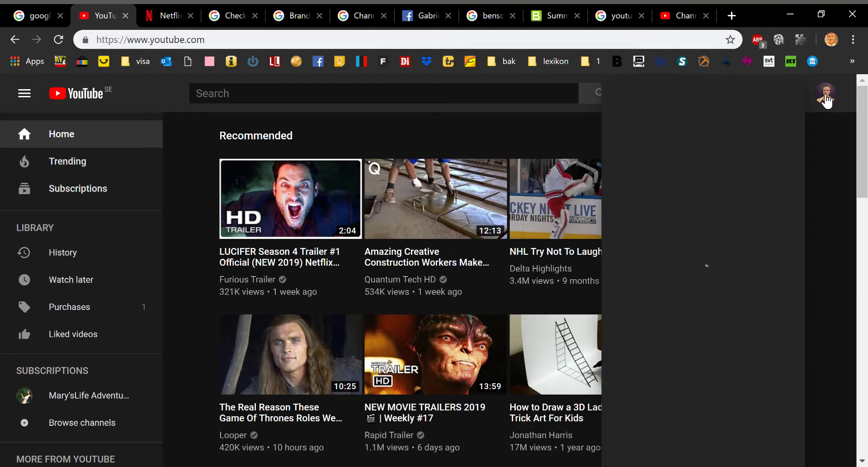
- Open the YouTube account menu showing Might and Belight nr 2 as active channel
{"action": "left_click", "coordinate": [826, 94]}
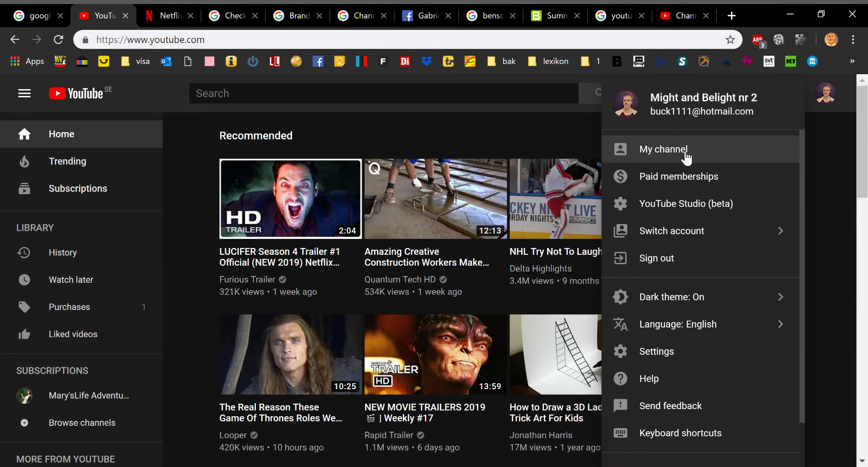
{"action": "mouse_move", "coordinate": [717, 159]}
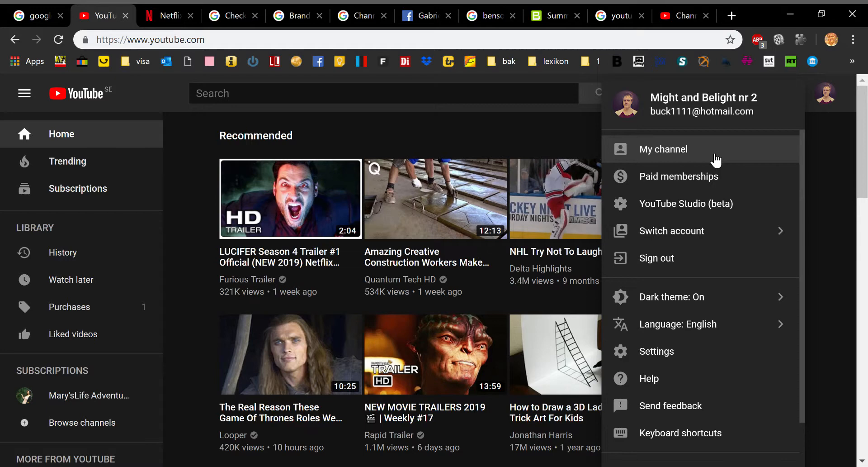
{"action": "mouse_move", "coordinate": [818, 158]}
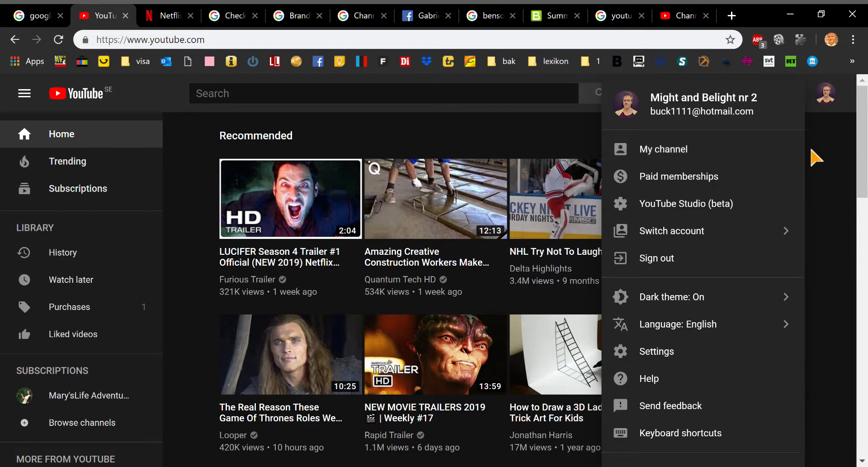
{"action": "mouse_move", "coordinate": [842, 97]}
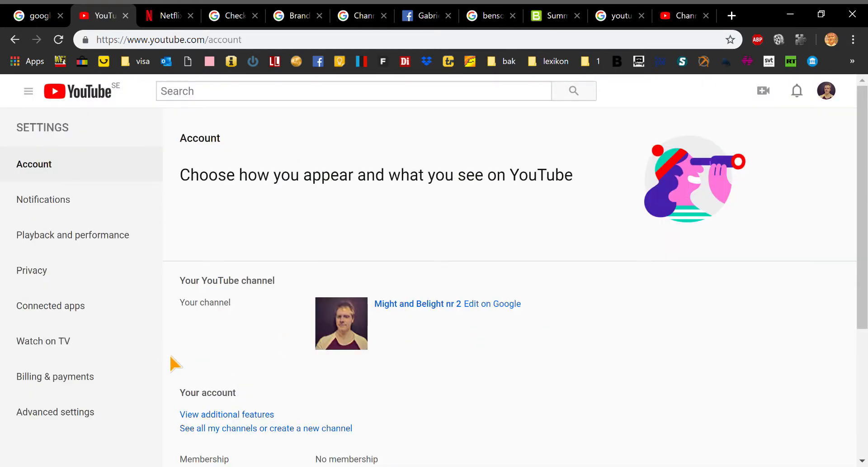
- Go to Advanced settings and scroll to the Account information section
{"action": "left_click", "coordinate": [55, 411]}
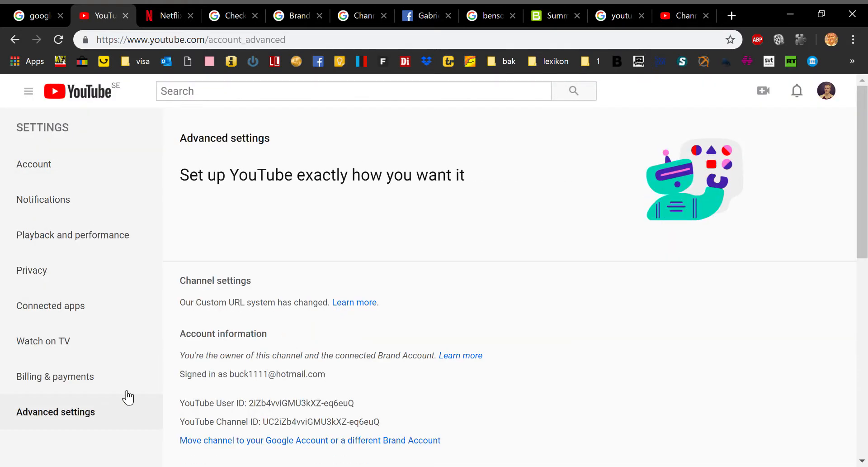
{"action": "scroll", "scroll_direction": "down", "scroll_amount": 3}
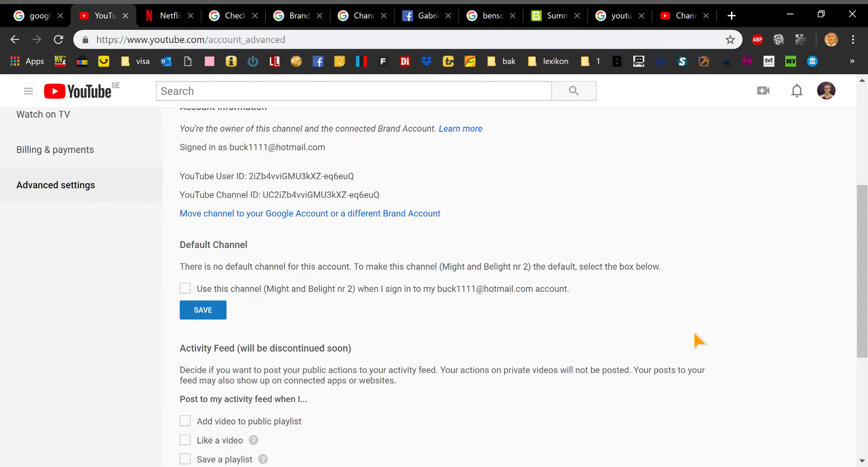
{"action": "mouse_move", "coordinate": [309, 213]}
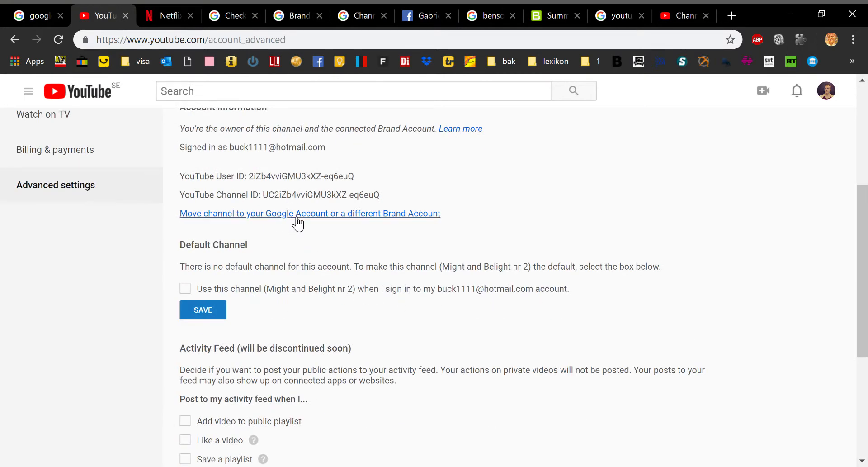
{"action": "mouse_move", "coordinate": [395, 215]}
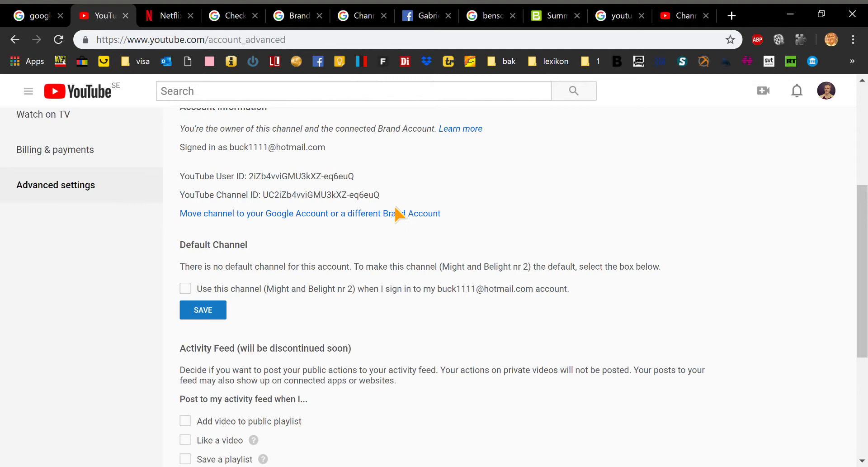
{"action": "mouse_move", "coordinate": [442, 221]}
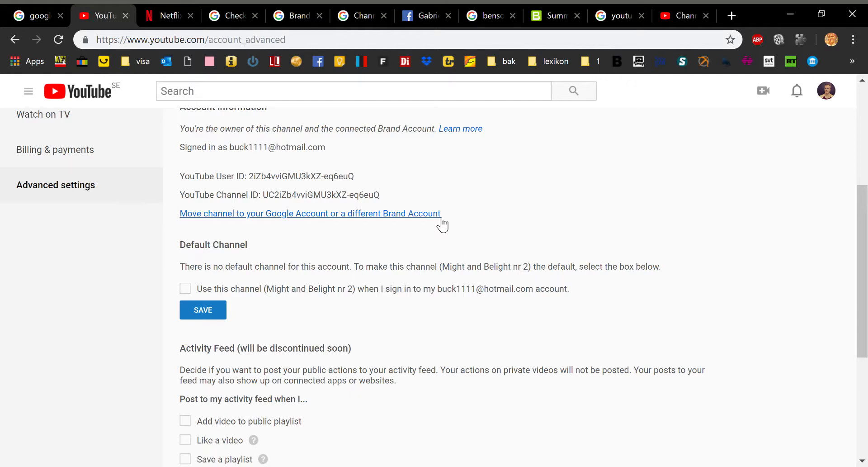
- Start moving the channel to another account and pass the password verification
{"action": "left_click", "coordinate": [310, 214]}
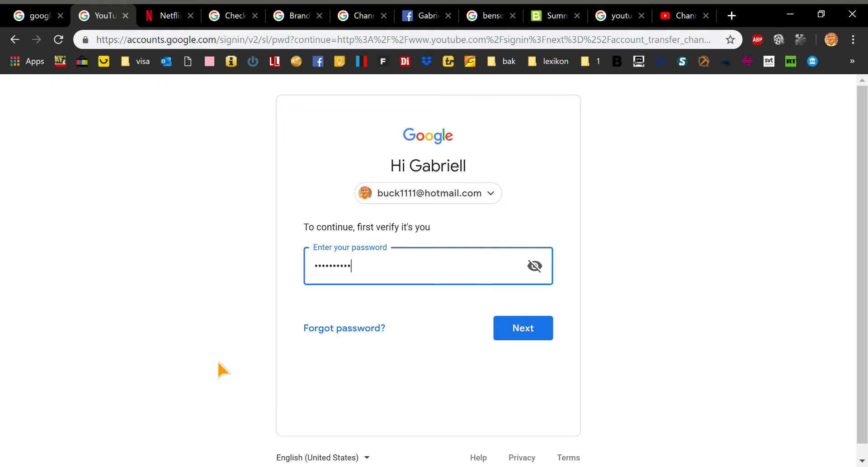
{"action": "left_click", "coordinate": [522, 327]}
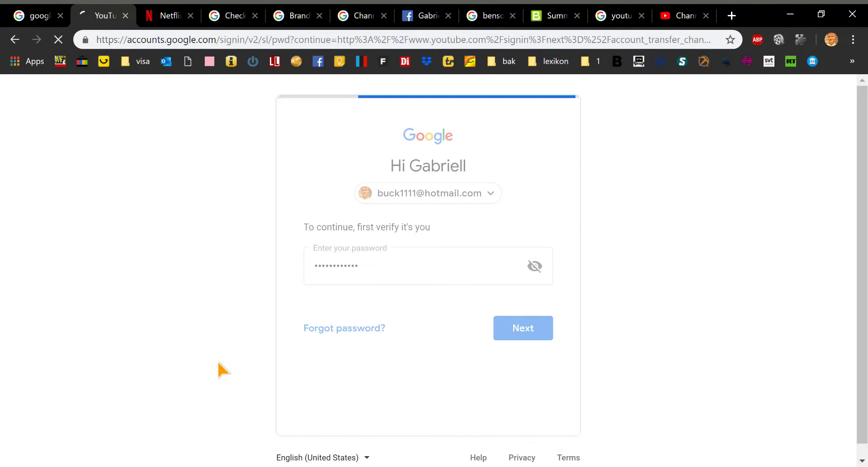
{"action": "left_click", "coordinate": [522, 327]}
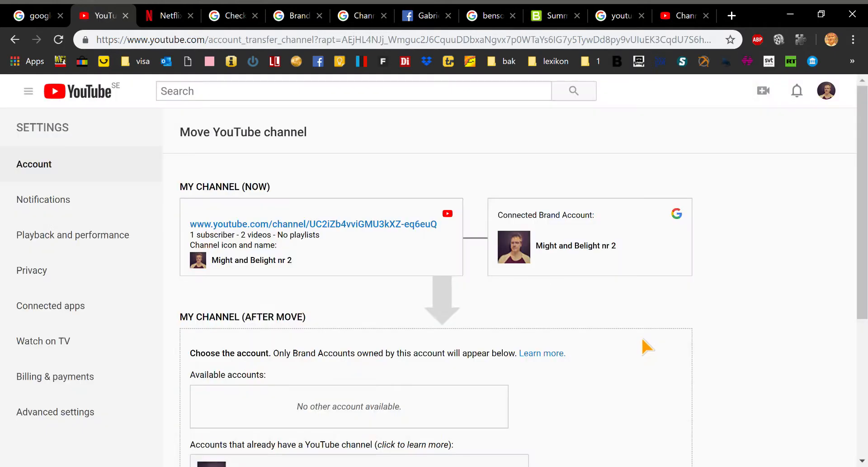
{"action": "scroll", "scroll_direction": "down", "scroll_amount": 3}
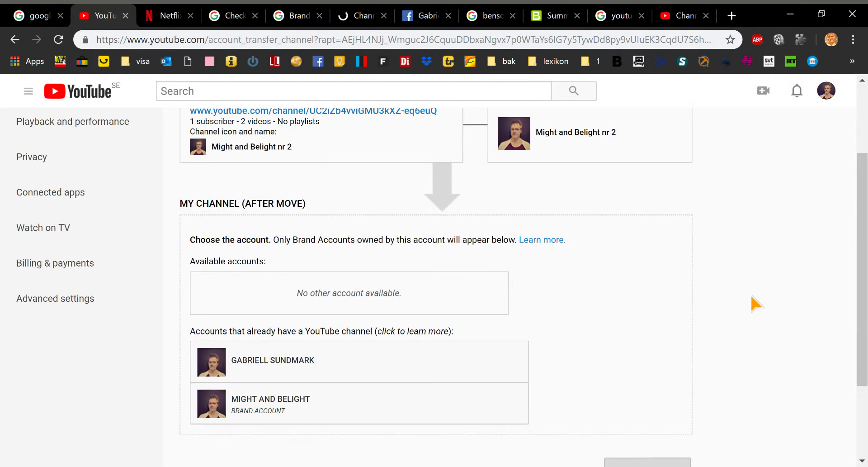
{"action": "scroll", "scroll_direction": "up", "scroll_amount": 3}
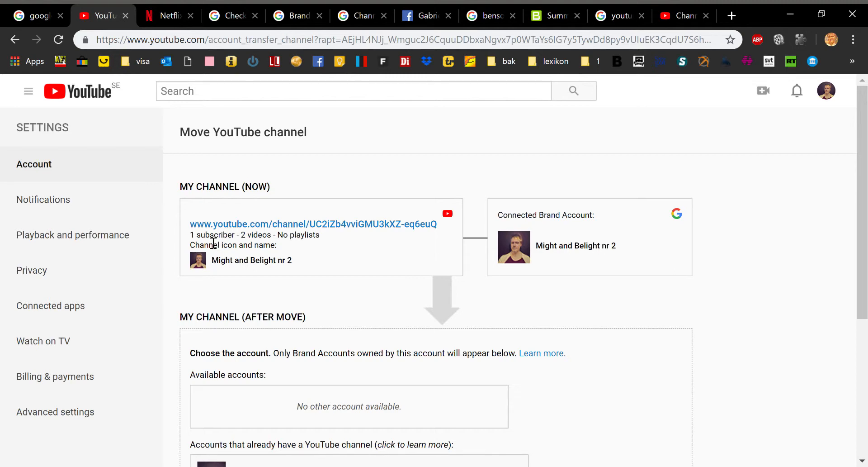
{"action": "mouse_move", "coordinate": [564, 243]}
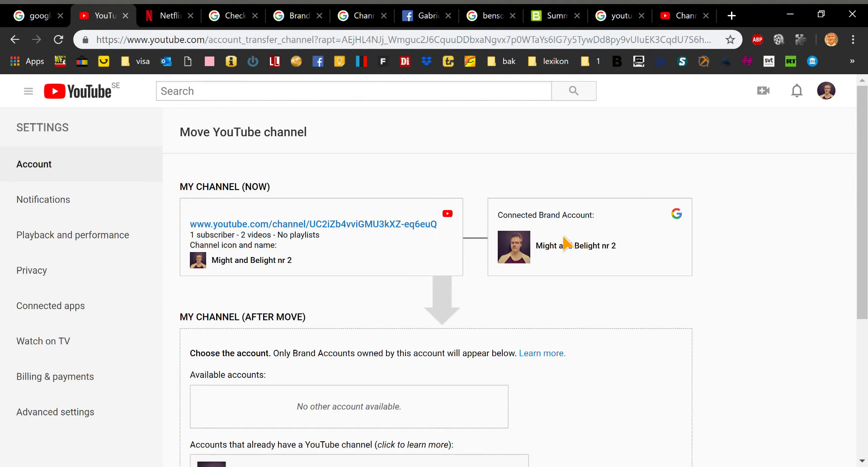
{"action": "scroll", "scroll_direction": "down", "scroll_amount": 3}
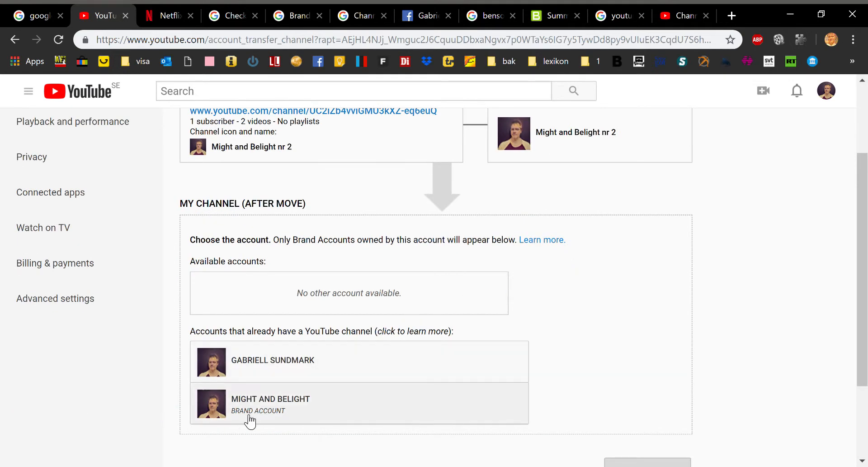
{"action": "mouse_move", "coordinate": [687, 371]}
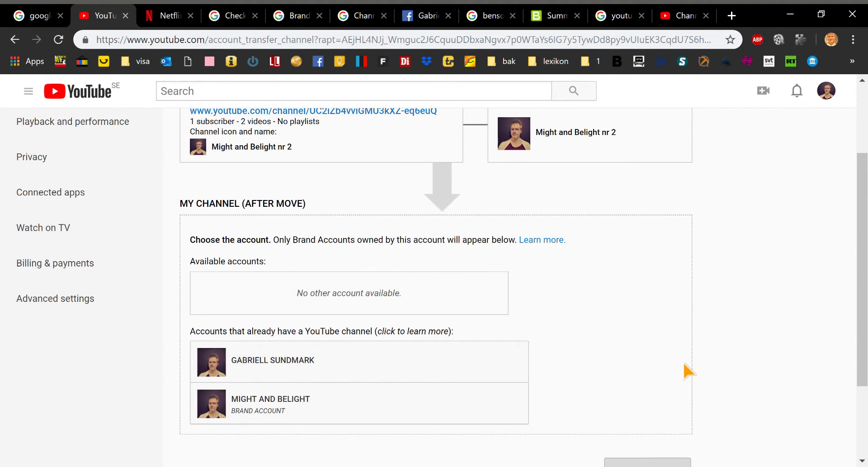
{"action": "mouse_move", "coordinate": [766, 83]}
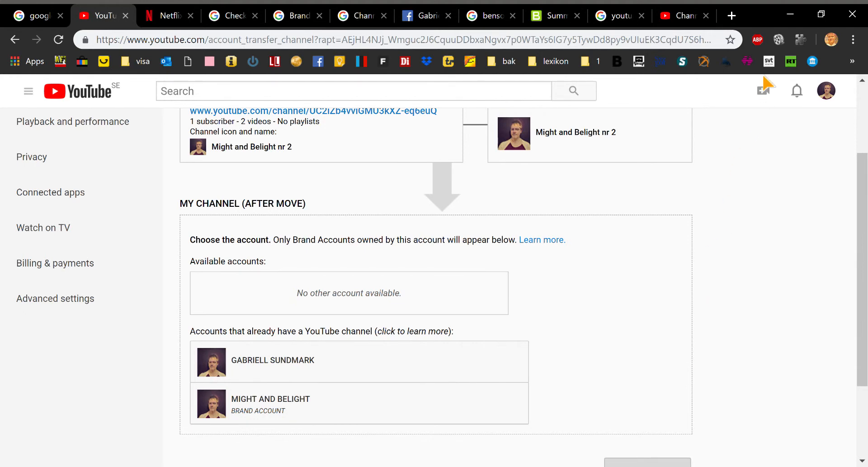